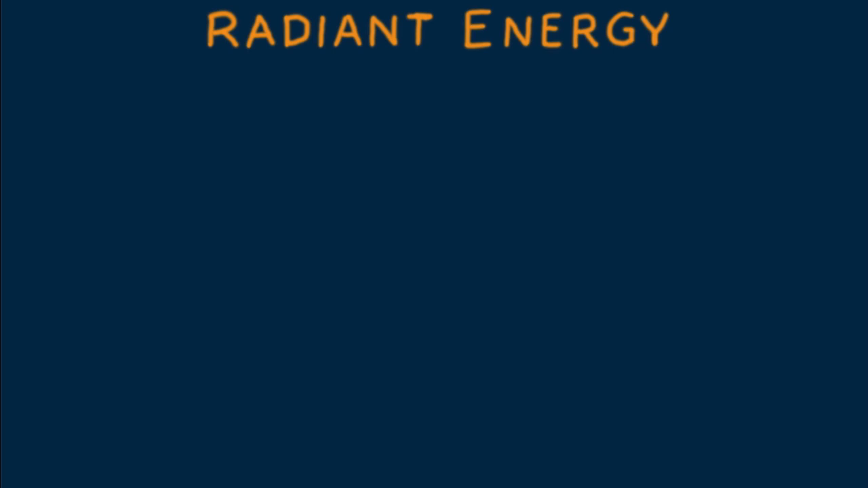
mouse_move(380, 178)
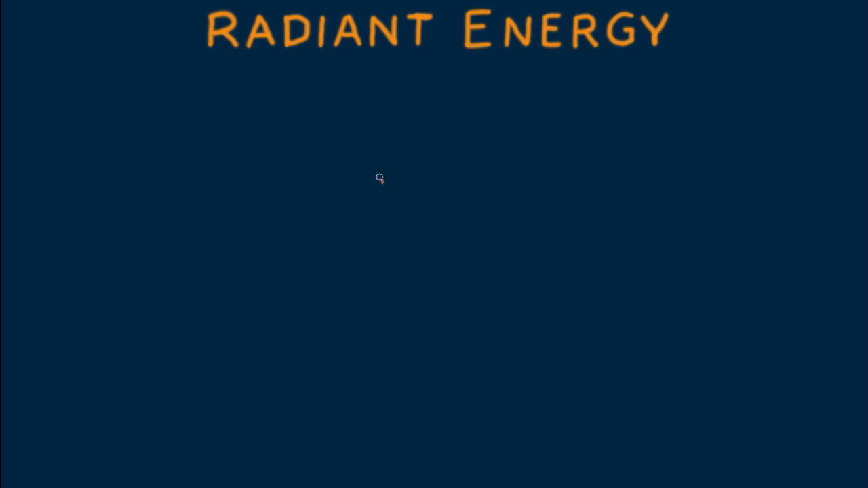
Sketch a yellow smiling sun with wavy red rays and the handwritten note f~T beside it.
left_click_drag(380, 179, 314, 413)
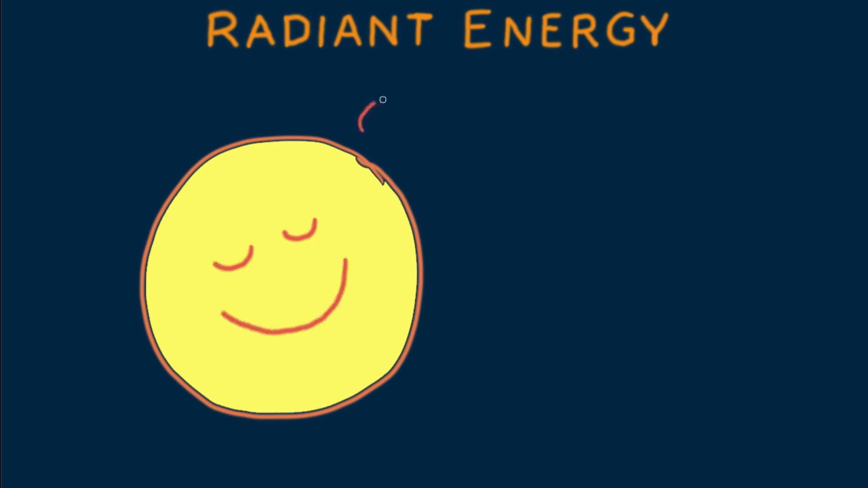
left_click_drag(386, 100, 427, 410)
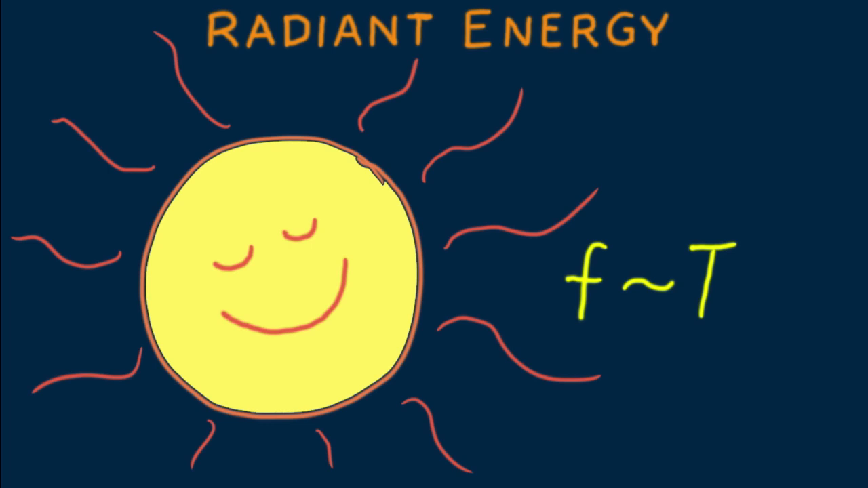
left_click_drag(580, 230, 610, 231)
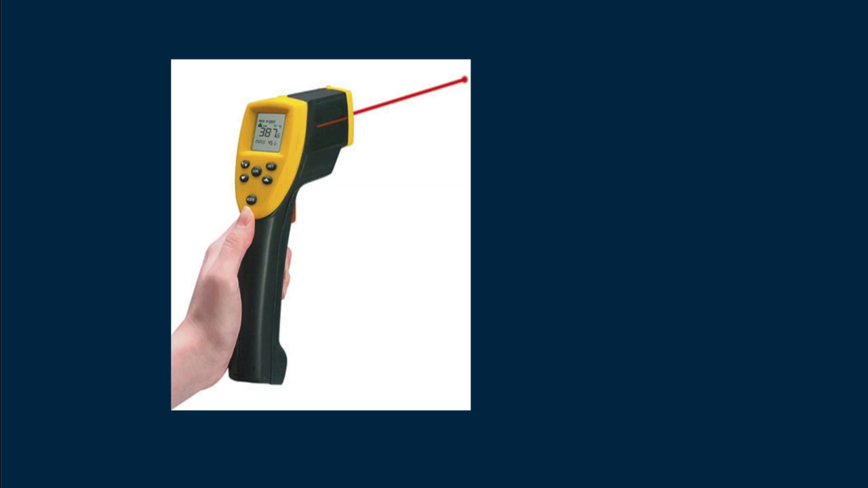
Advance from the infrared thermometer photo to the full colour spectrum image.
left_click_drag(586, 189, 558, 271)
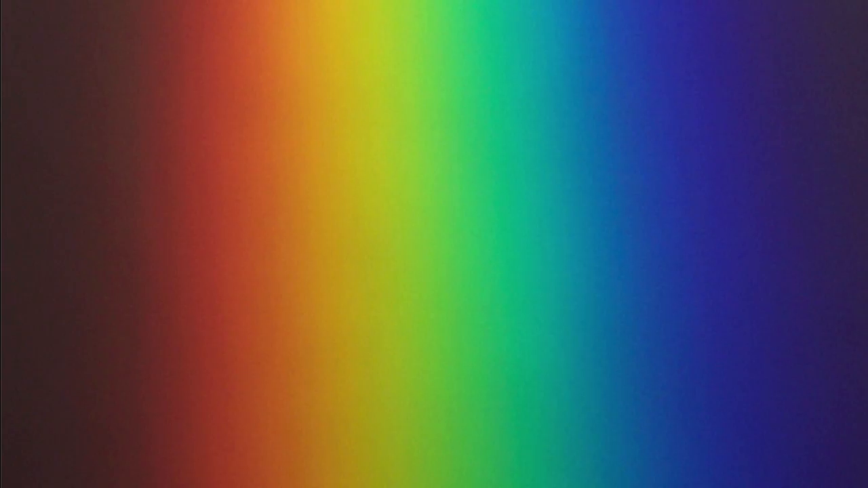
Draw a green line starting at the red end and running across the spectrum image.
left_click_drag(122, 249, 179, 248)
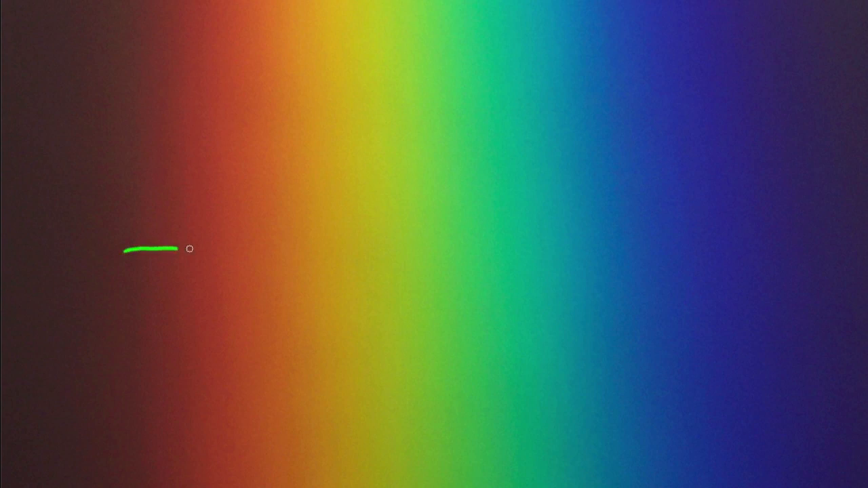
left_click_drag(179, 249, 760, 234)
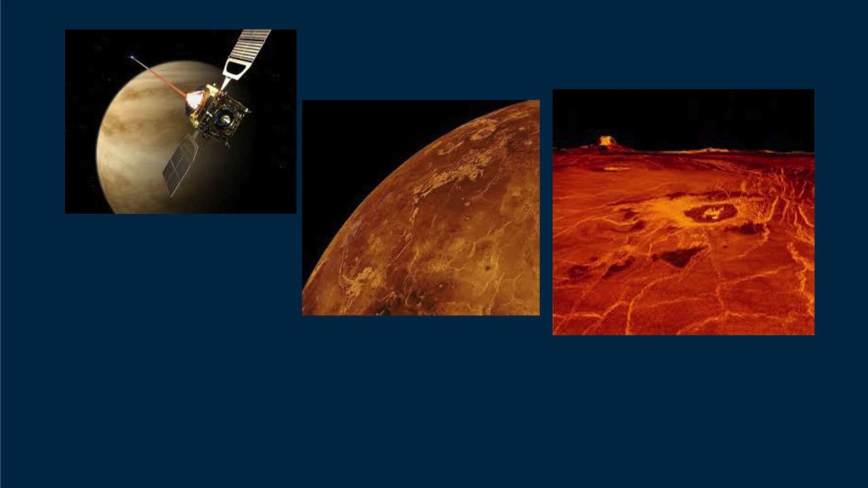
mouse_move(213, 383)
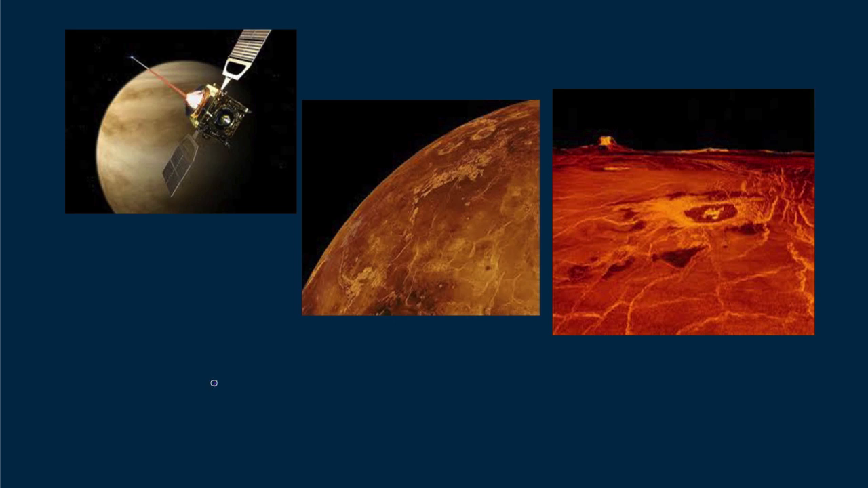